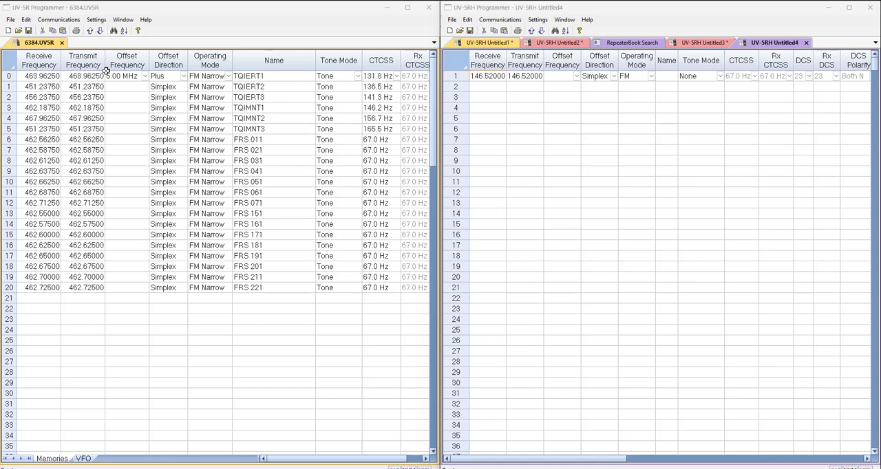
Read the UV-5R radio into a new file, loading channels 0–19 at 145 MHz simplex FM
click(10, 19)
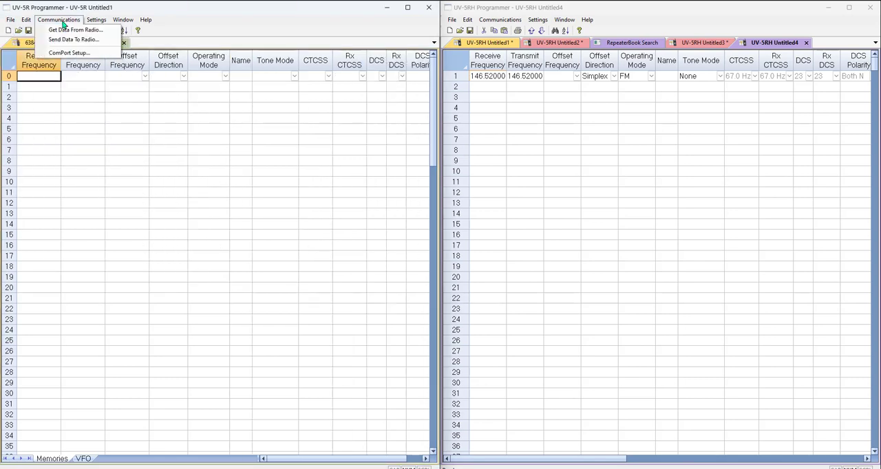
click(74, 30)
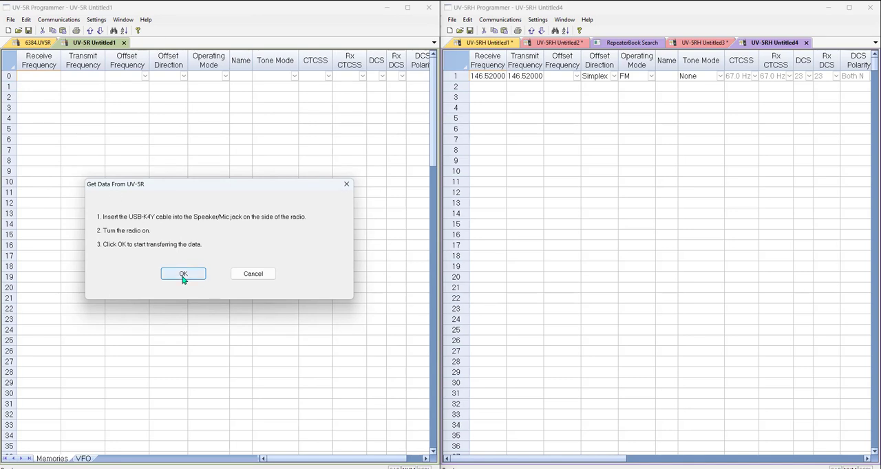
click(183, 273)
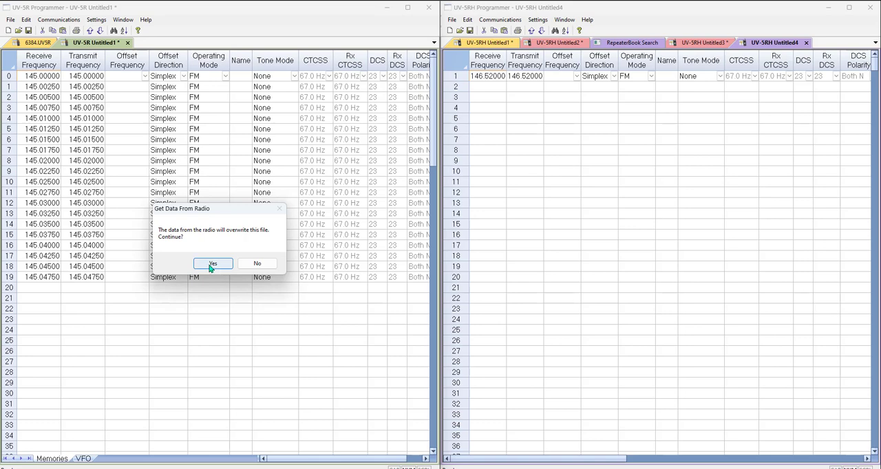
click(213, 264)
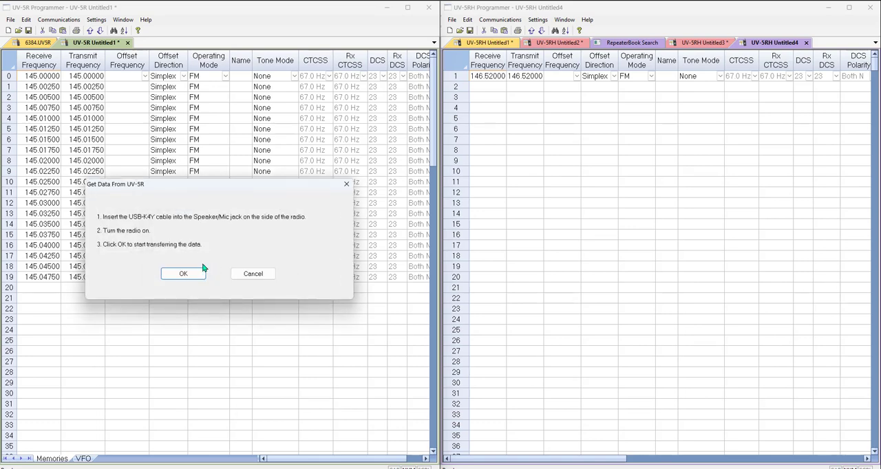
click(183, 273)
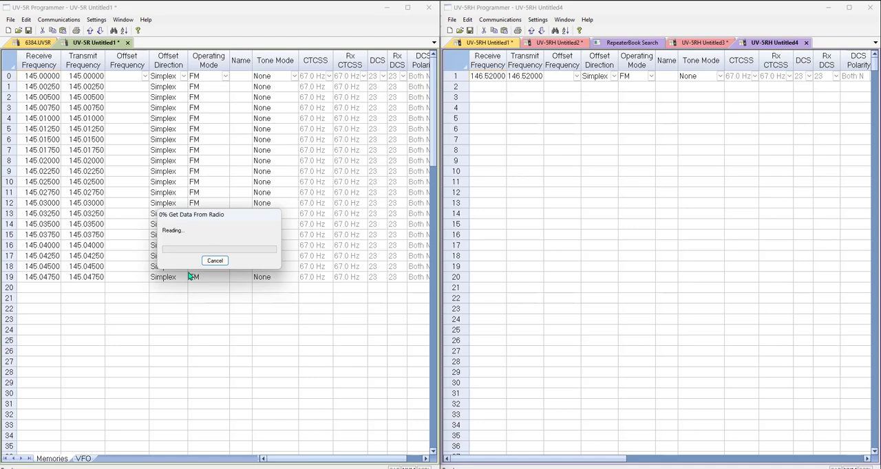
click(213, 260)
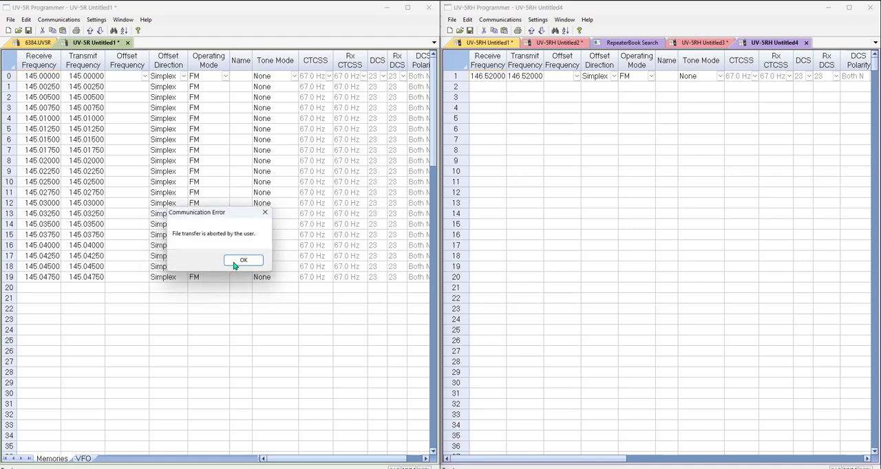
click(243, 260)
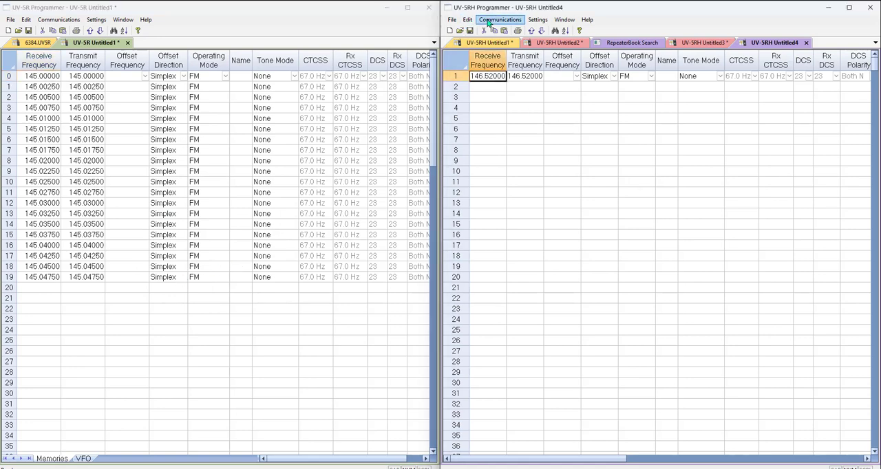
Read the UV-5RH radio into Untitled4, loading channels 1–36 including San Marcos and London repeaters
click(500, 19)
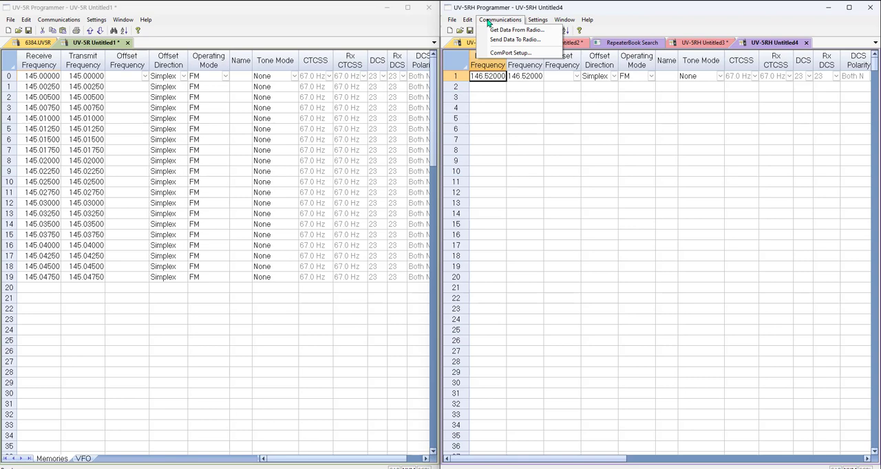
click(515, 29)
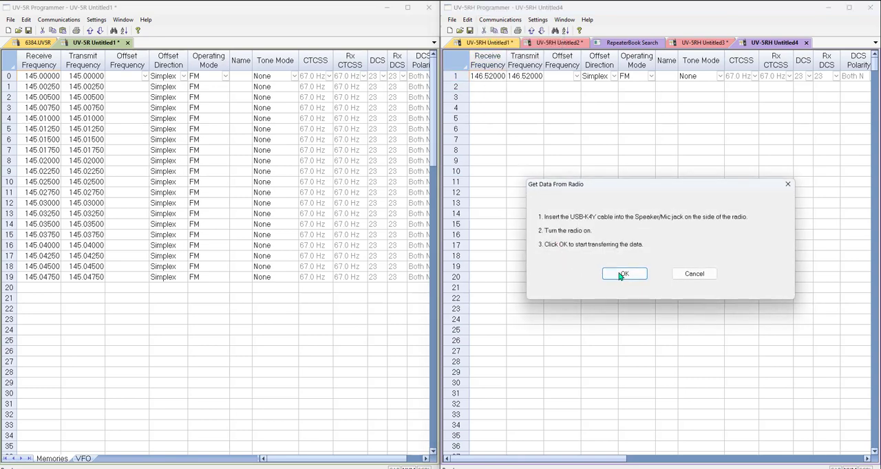
click(623, 273)
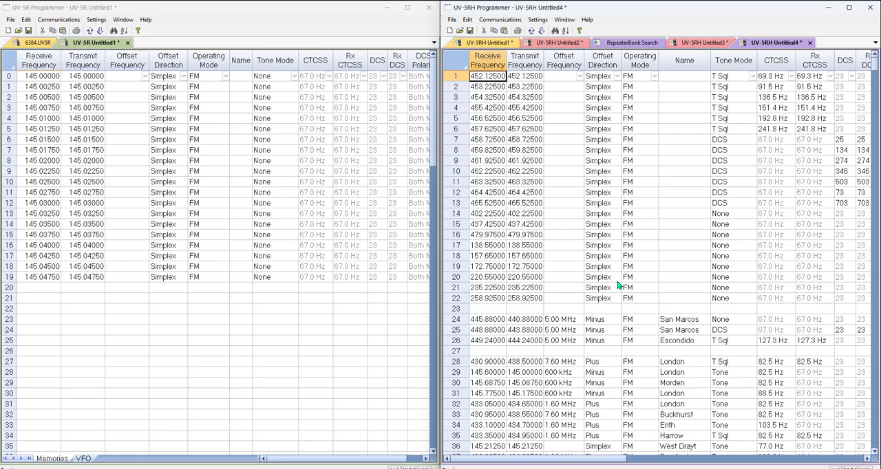
click(58, 19)
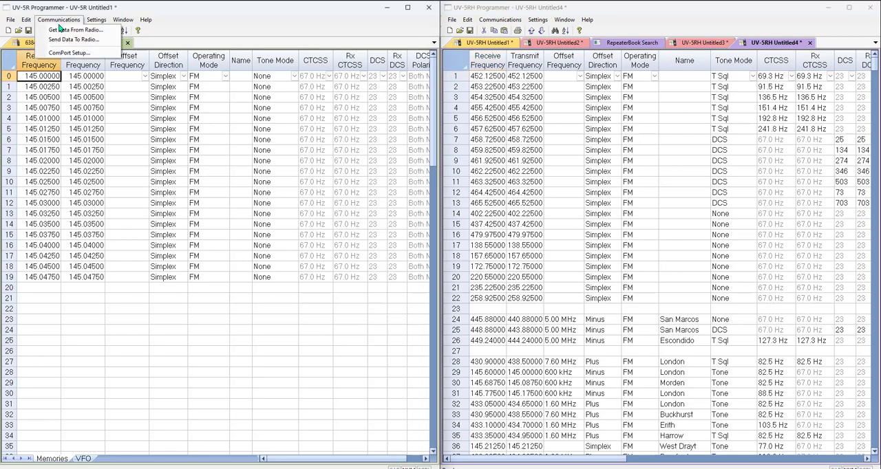
Start another UV-5R radio read, confirm overwriting the file, then cancel it
click(72, 30)
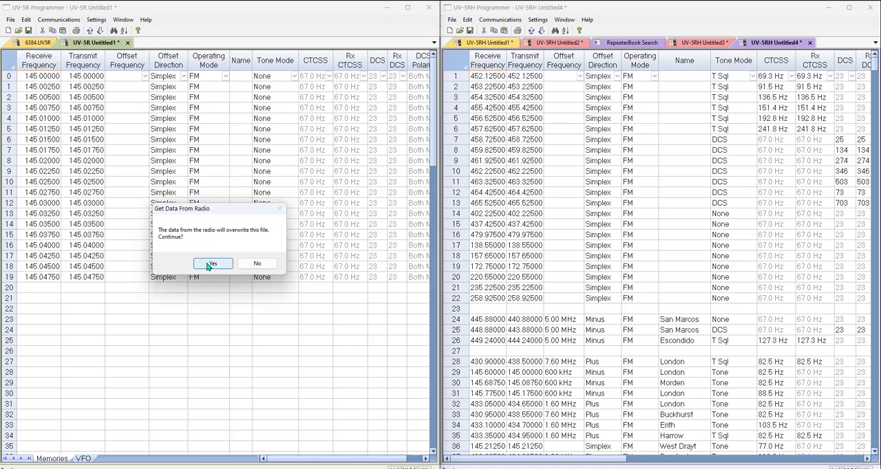
click(212, 263)
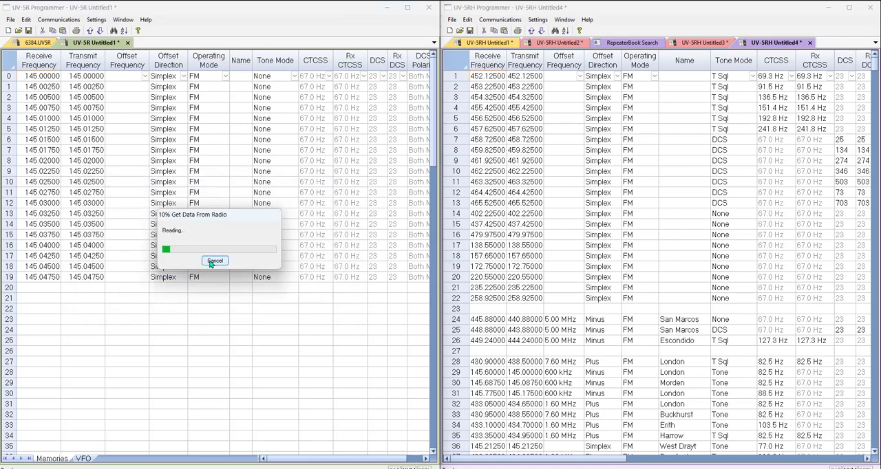
click(214, 261)
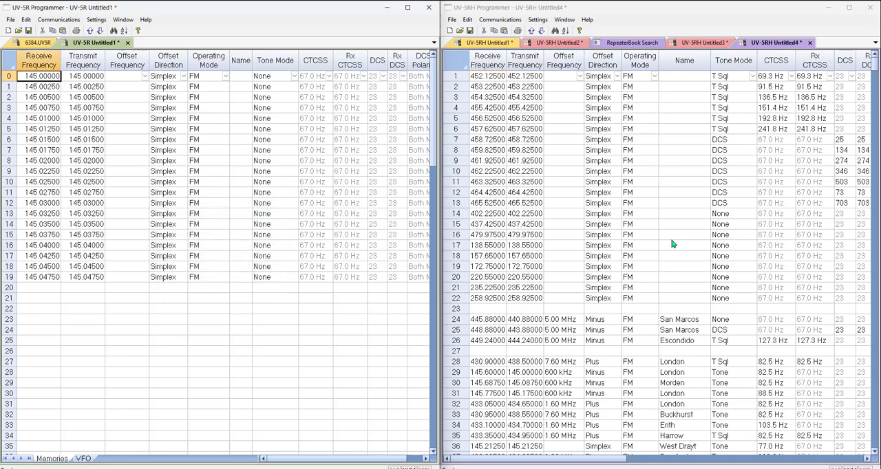
Retry the UV-5RH radio read with overwrite and dismiss the 'No response from radio' error
click(500, 19)
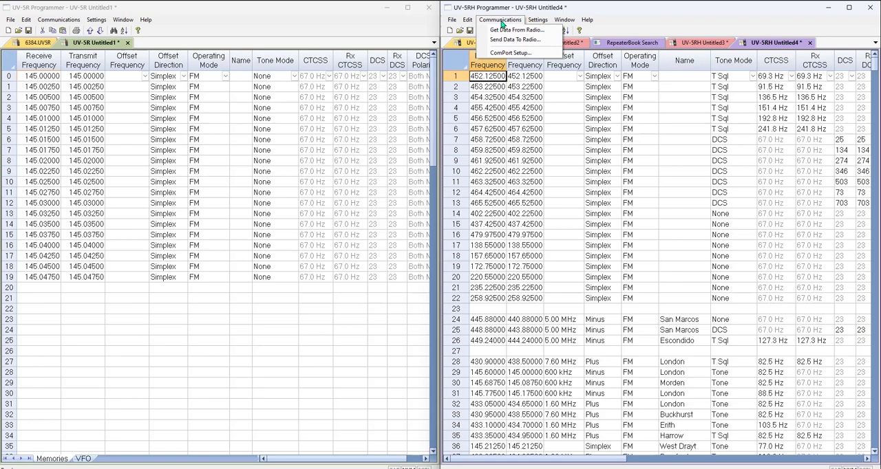
click(515, 30)
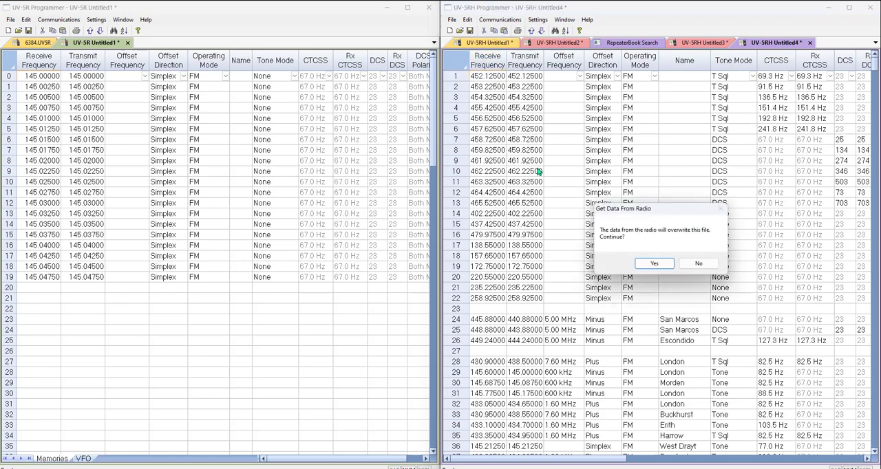
click(653, 264)
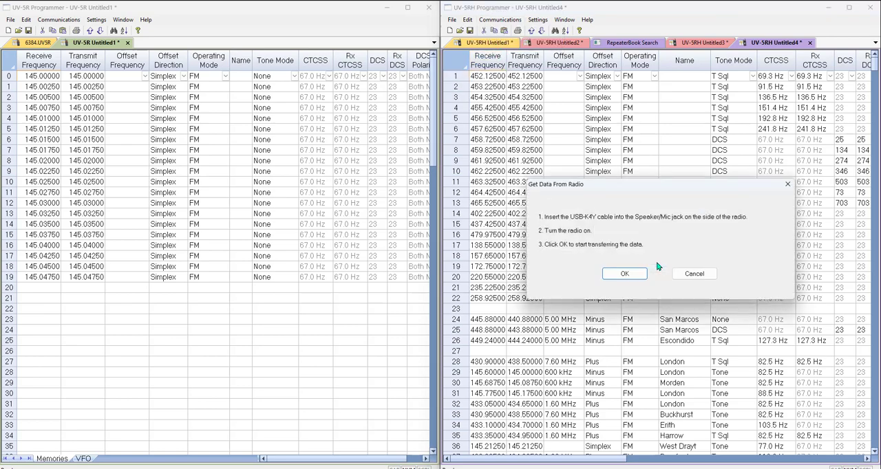
click(623, 273)
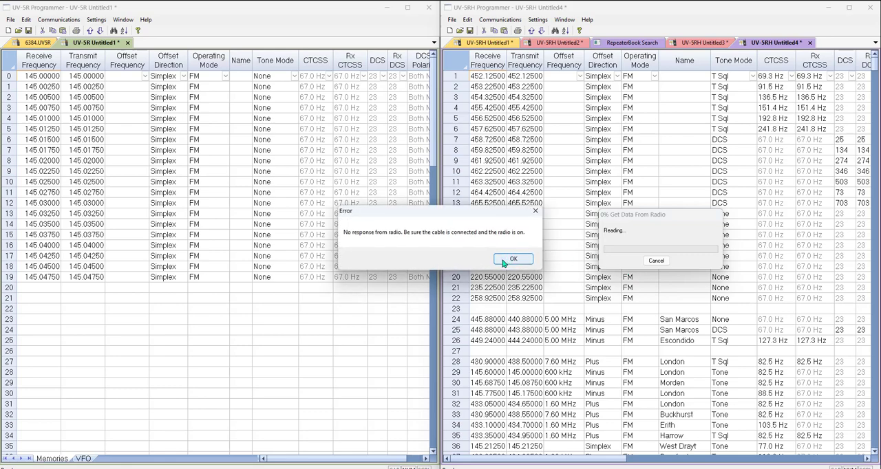
click(513, 259)
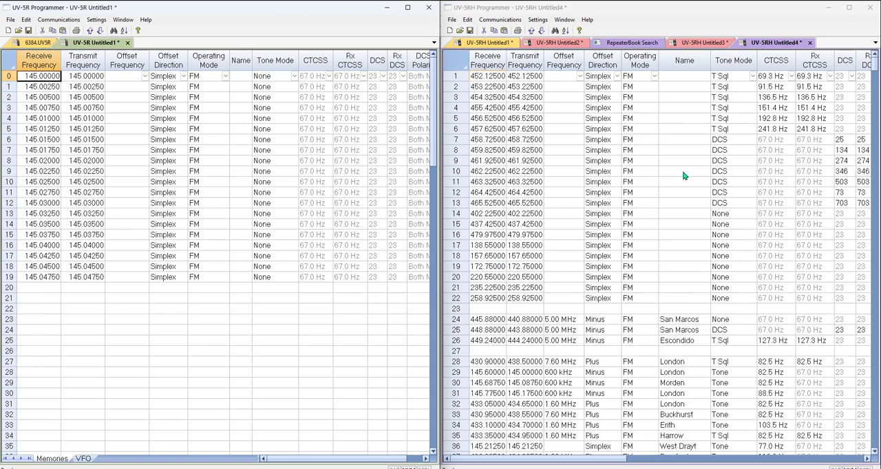
mouse_move(190, 131)
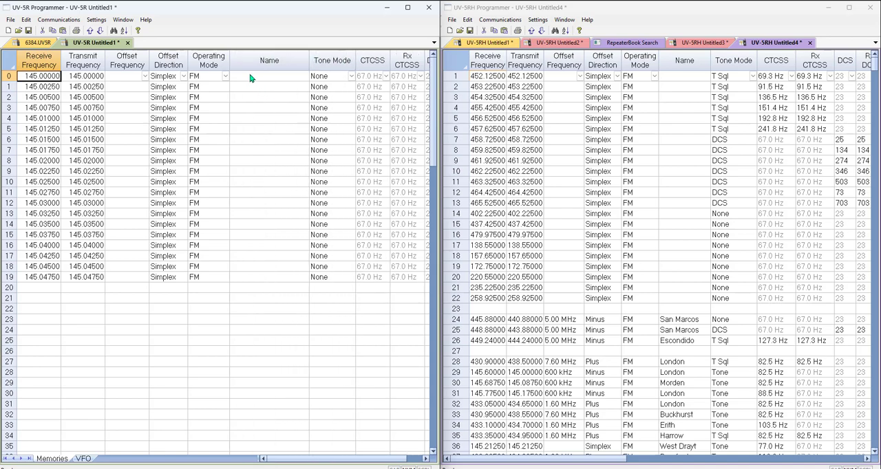
click(269, 75)
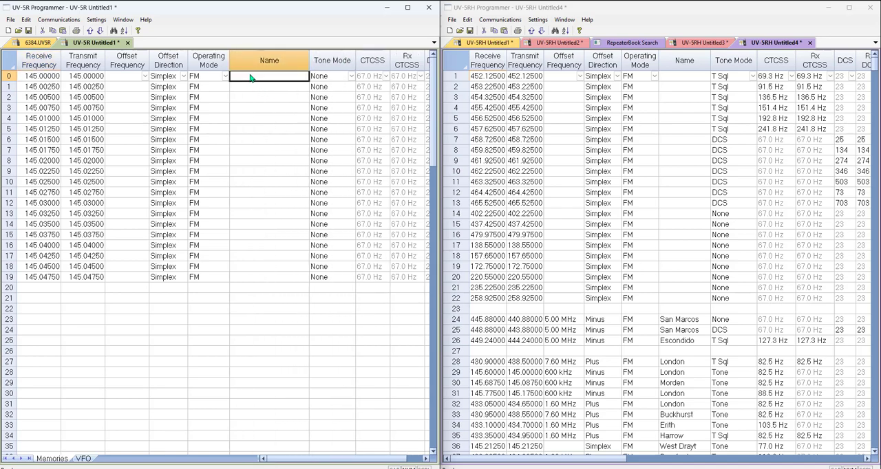
text(1234567)
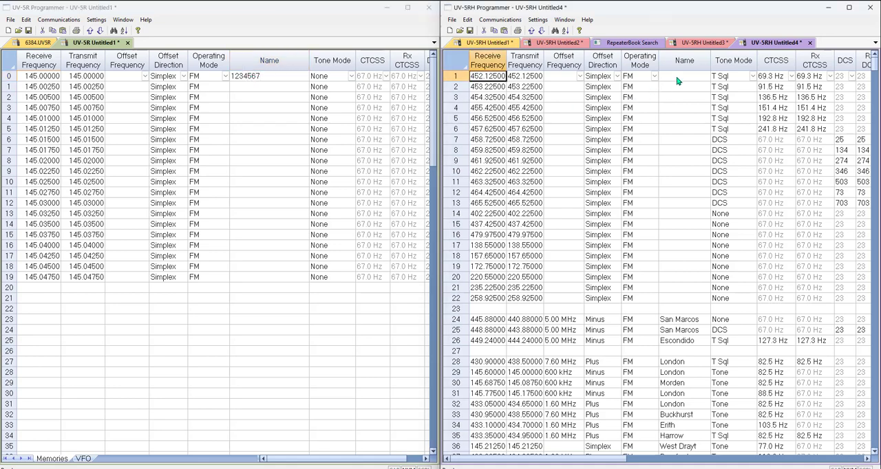
text(1)
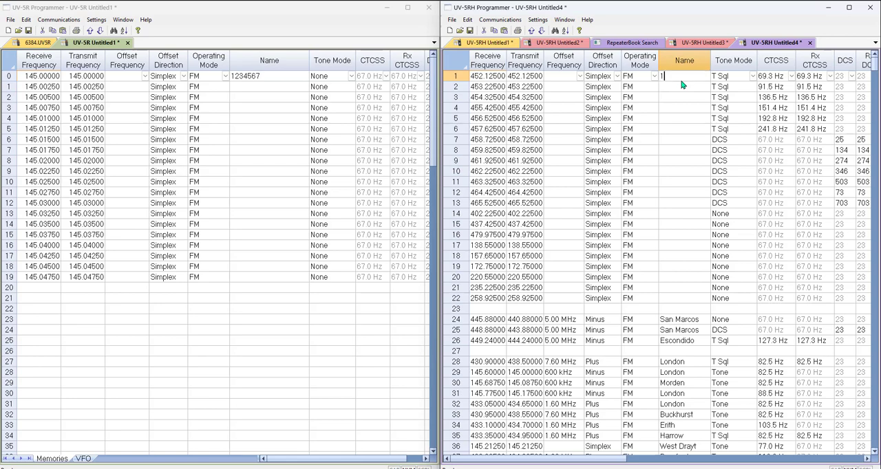
text(234567890)
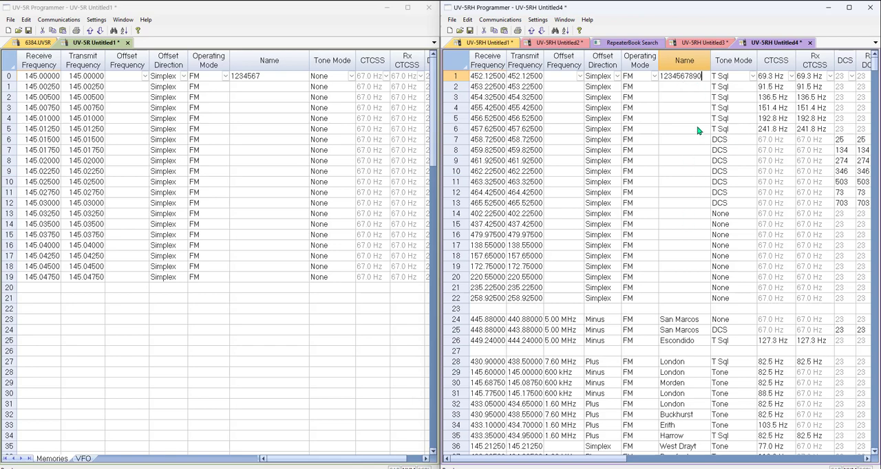
mouse_move(650, 330)
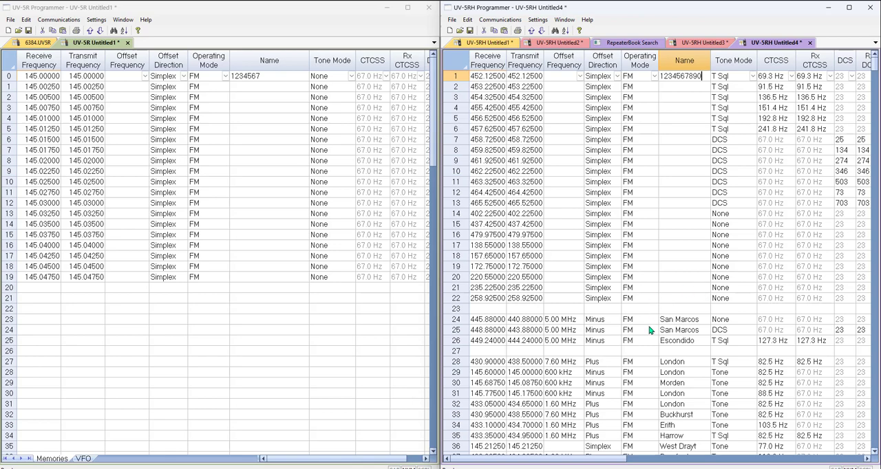
mouse_move(687, 364)
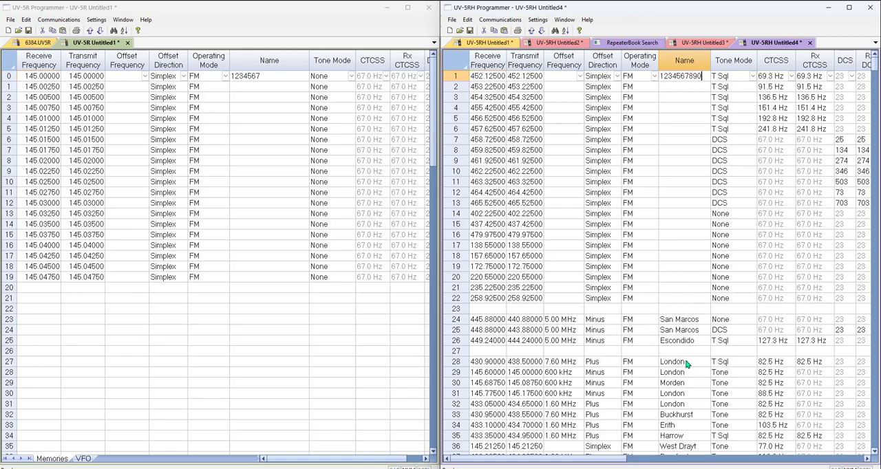
scroll(down, 3)
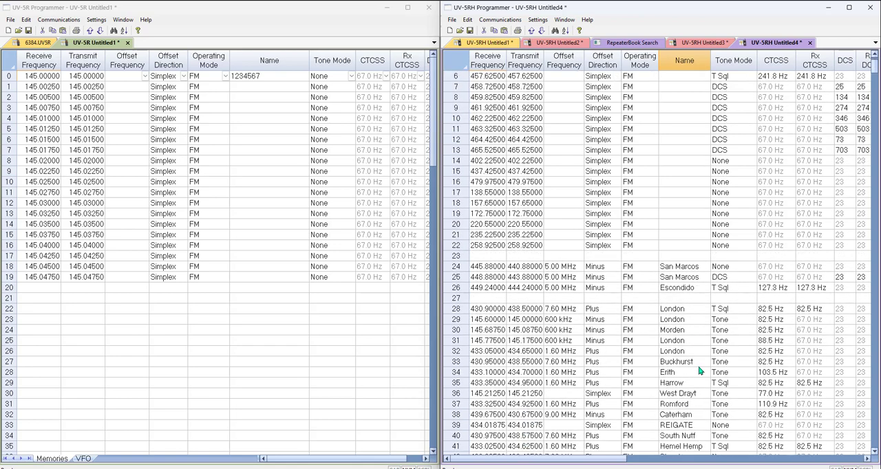
scroll(down, 3)
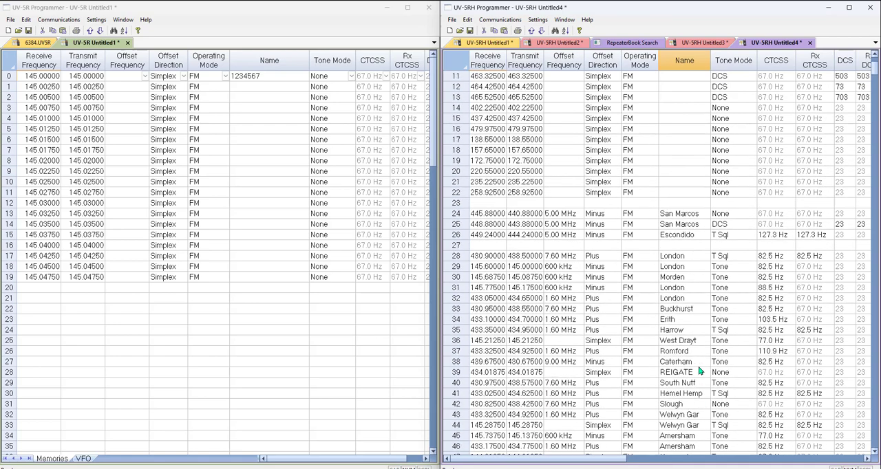
click(537, 19)
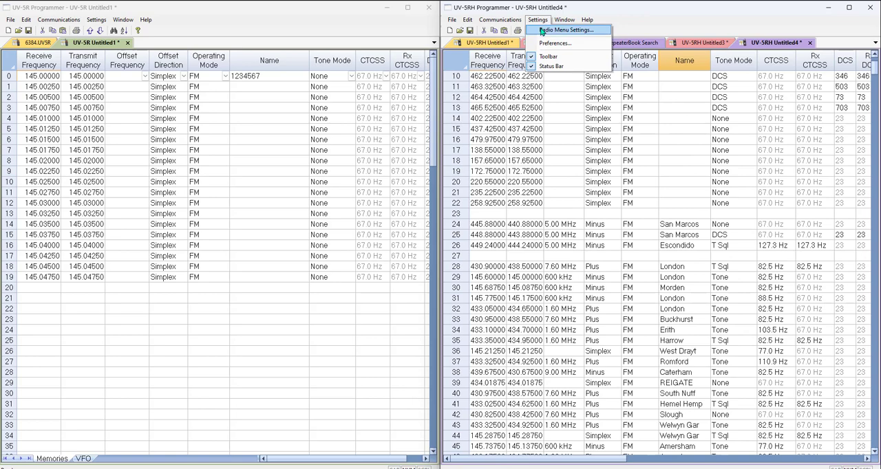
Open the UV-5RH Radio Menu Settings dialog
click(564, 30)
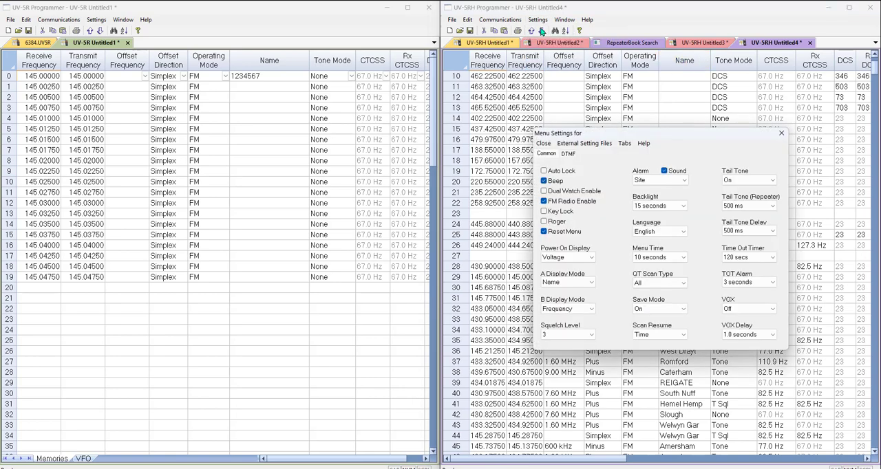
click(95, 19)
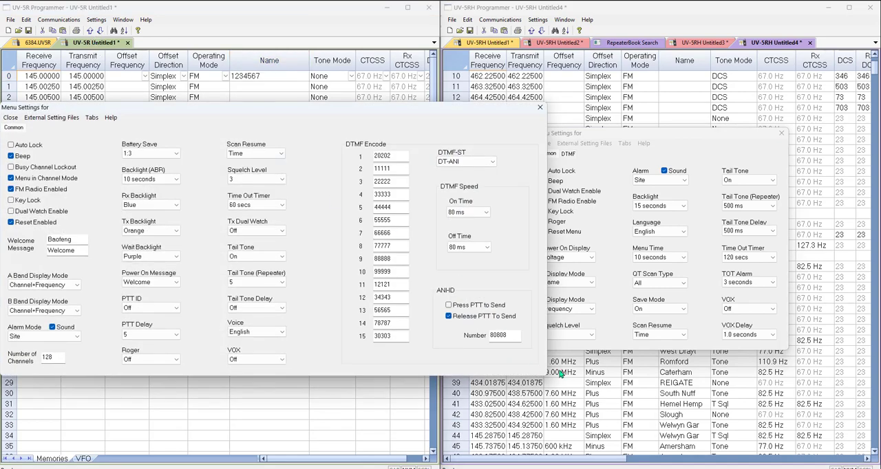
mouse_move(370, 114)
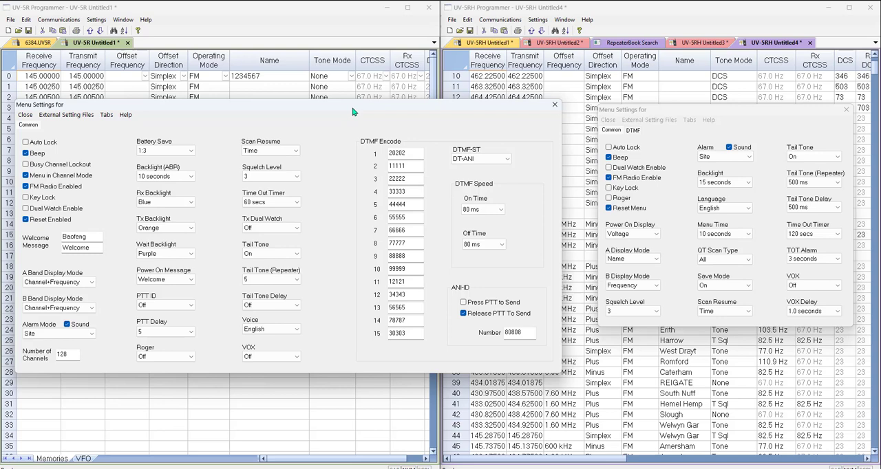
mouse_move(644, 135)
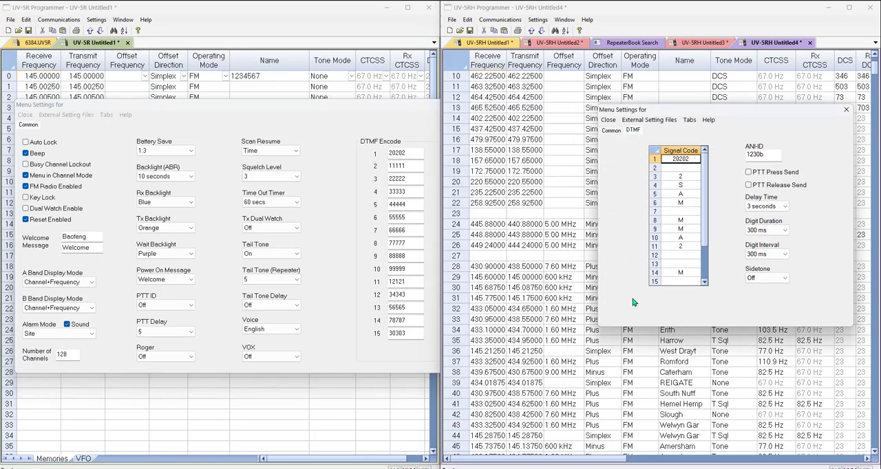
mouse_move(426, 127)
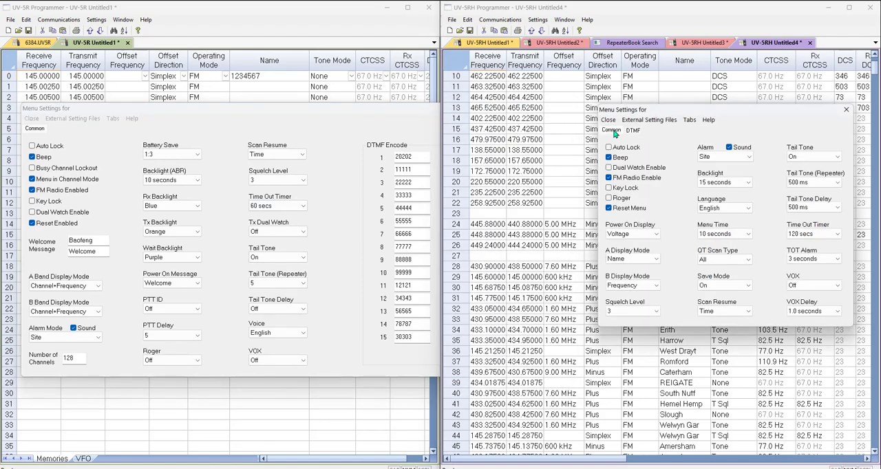
mouse_move(68, 137)
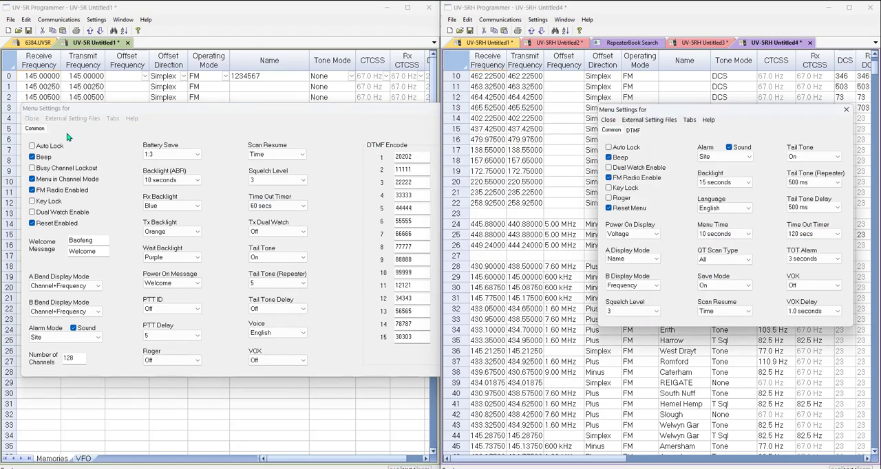